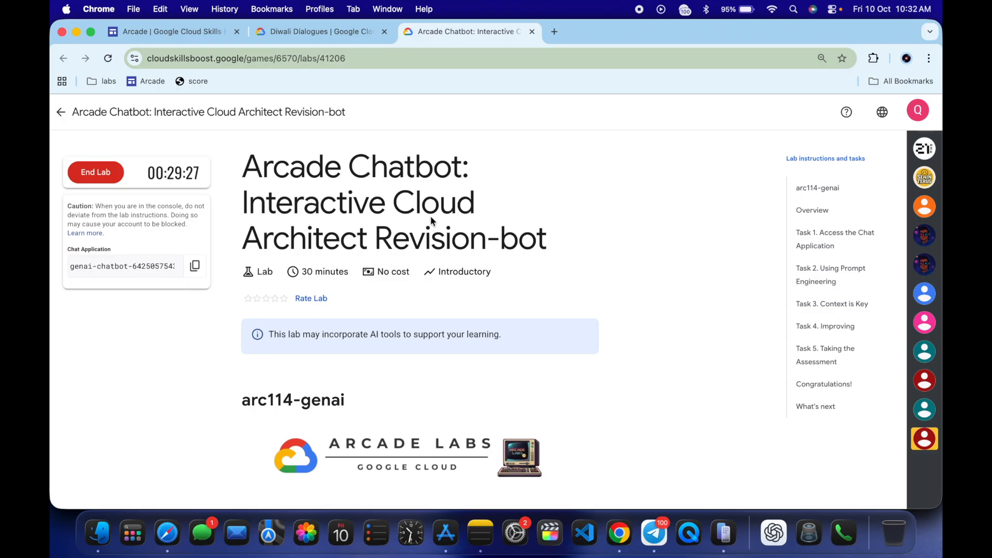
mouse_move(195, 265)
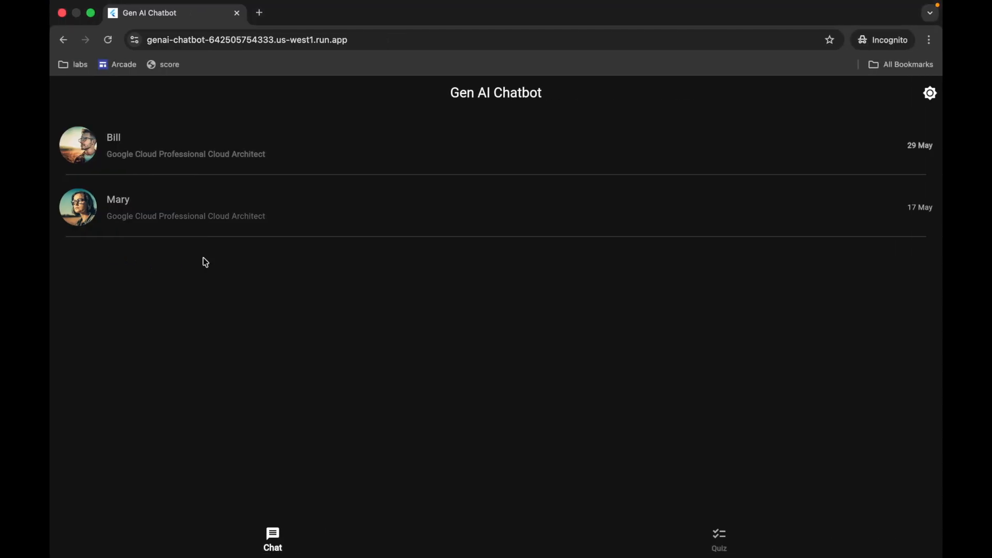
mouse_move(718, 540)
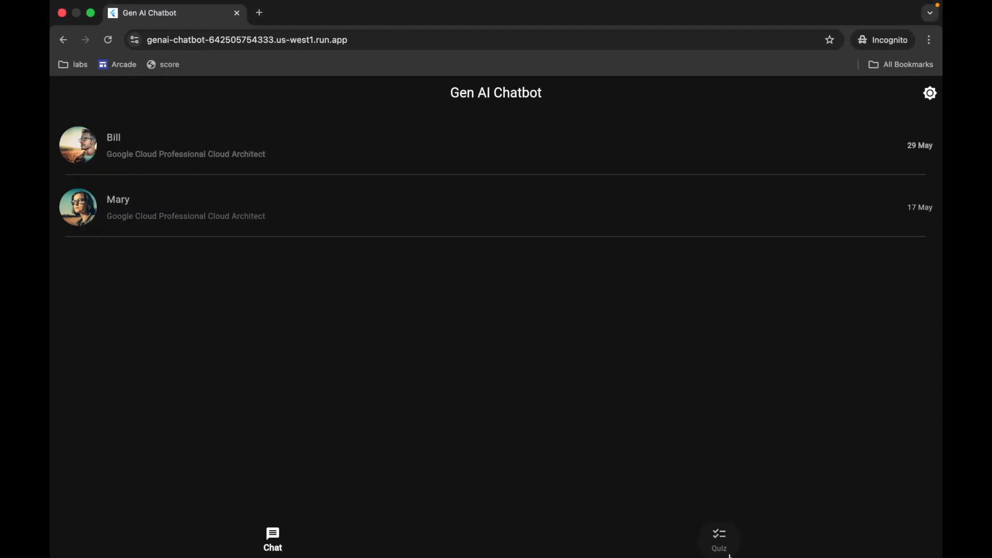
Answer quiz question 1 with the Google Cloud Armor option after a wrong VPC firewall pick.
left_click(718, 539)
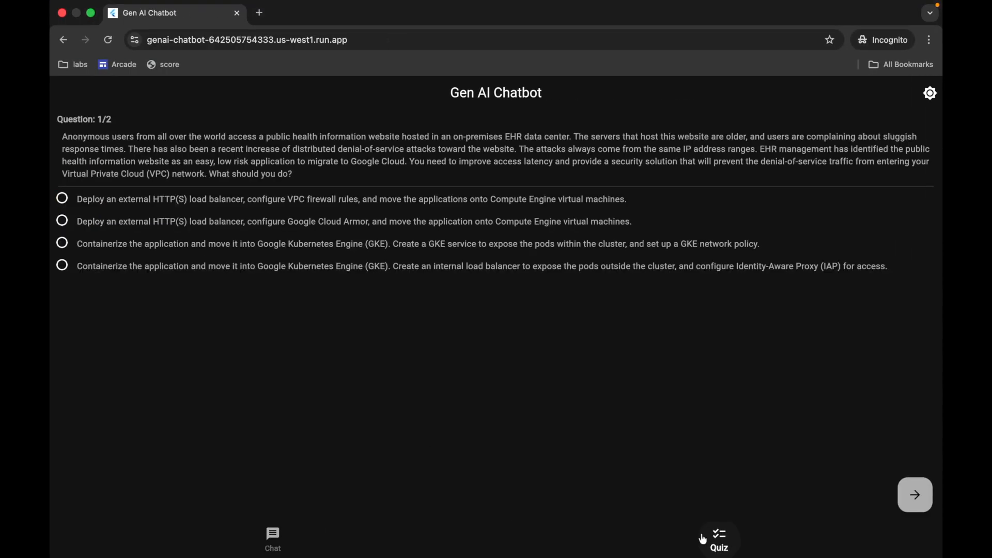
mouse_move(370, 243)
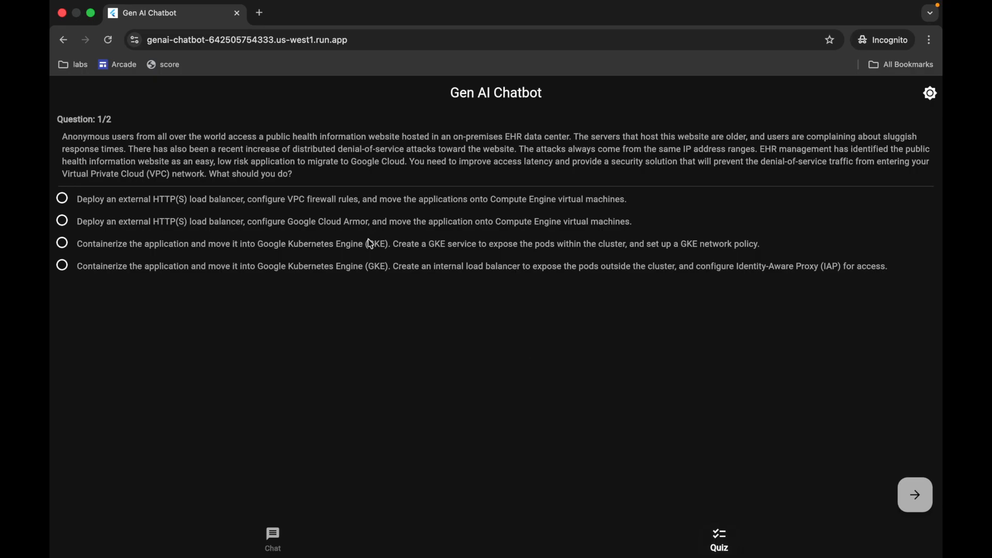
mouse_move(71, 204)
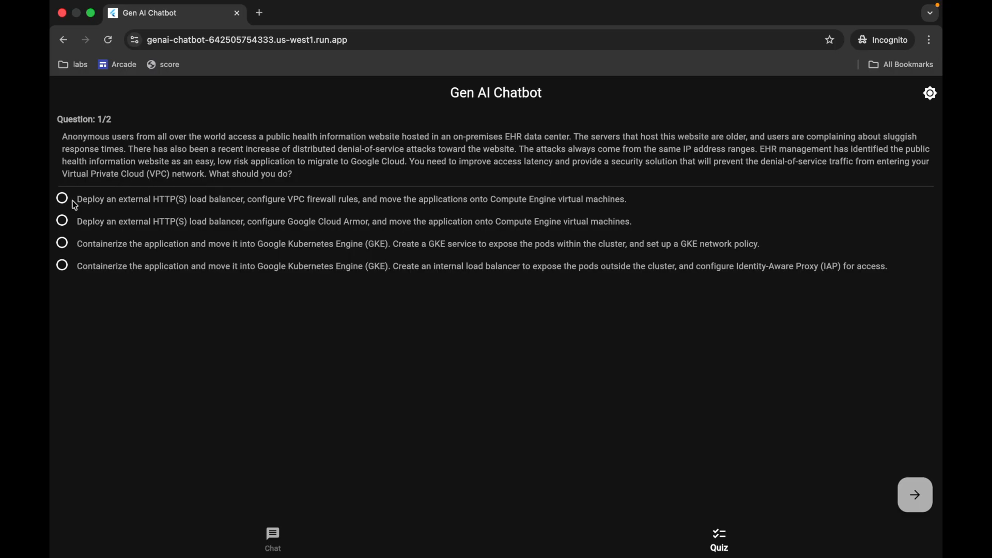
left_click(62, 199)
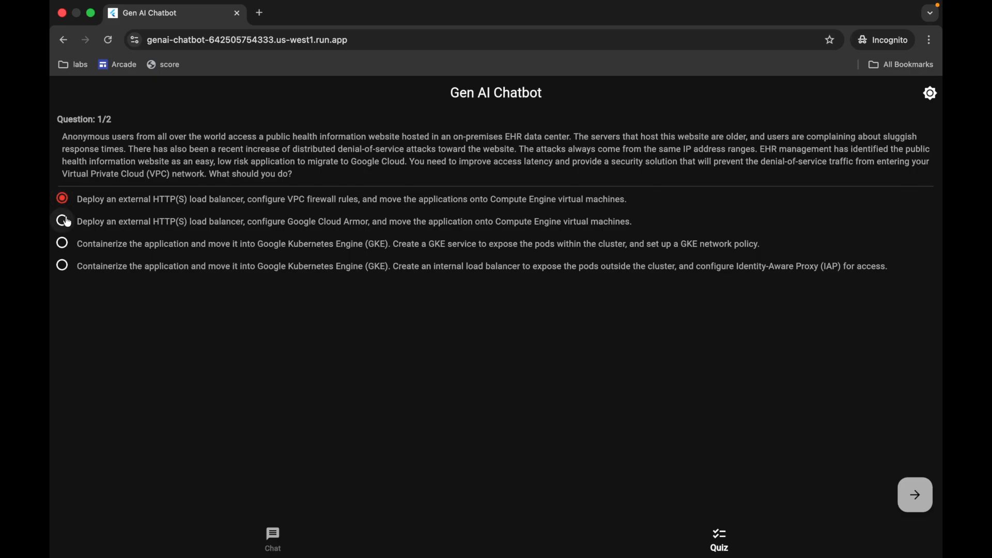
left_click(62, 221)
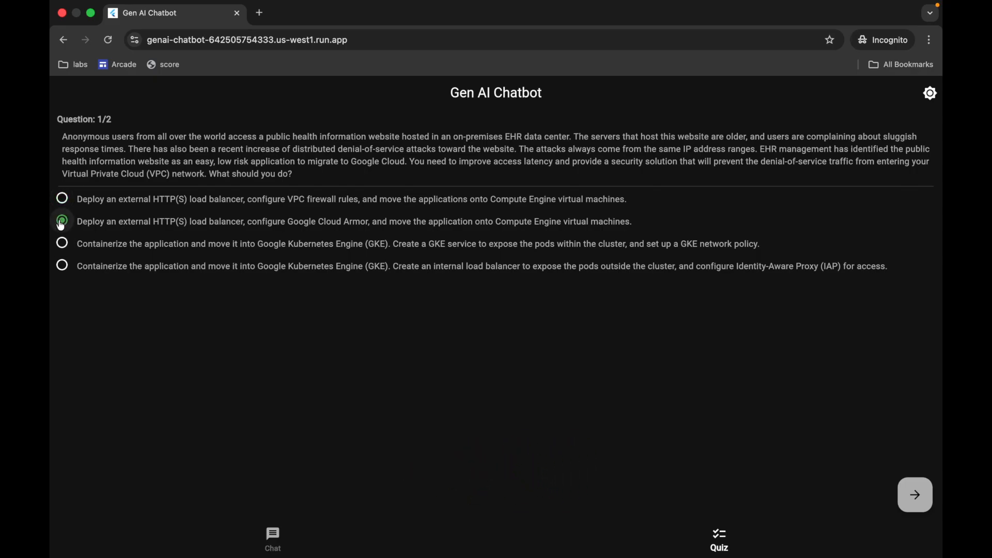
left_click(62, 221)
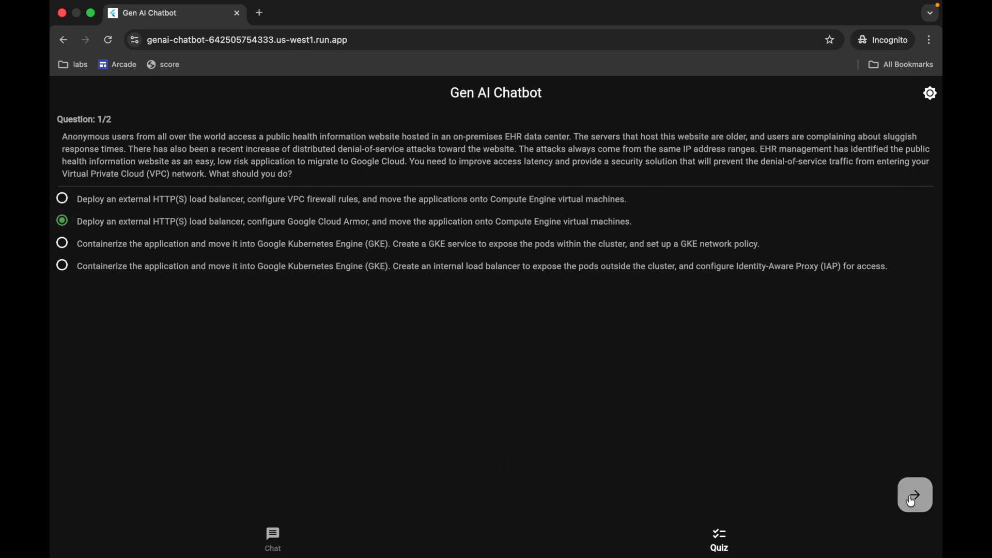
Answer question 2 with Partner Interconnect after wrong picks and reach the Congratulations screen.
left_click(914, 494)
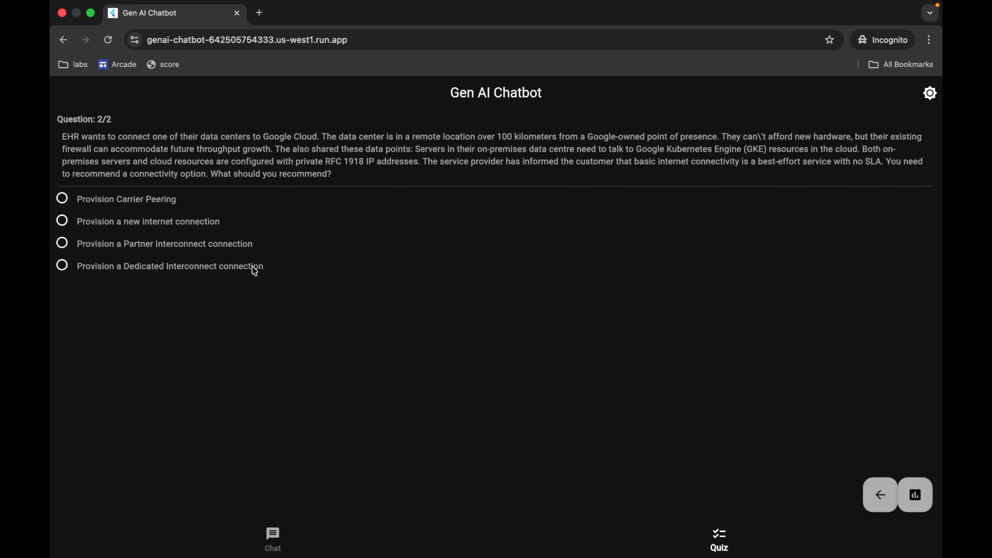
left_click(61, 198)
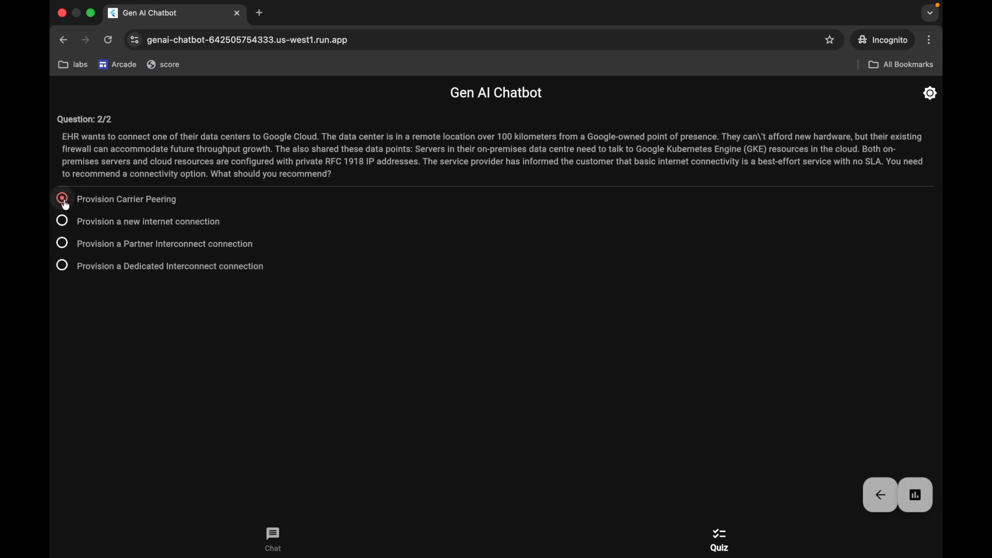
left_click(61, 221)
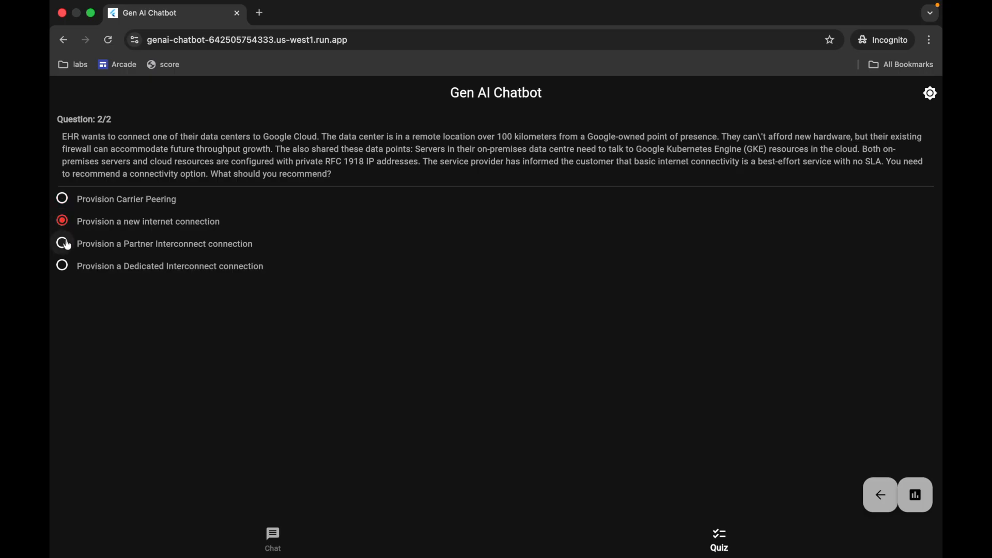
left_click(61, 244)
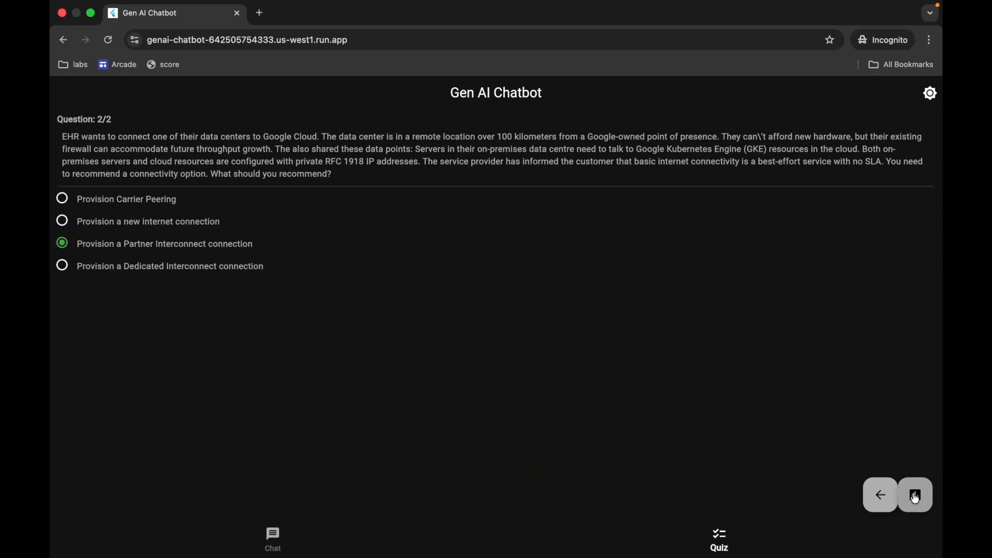
left_click(914, 495)
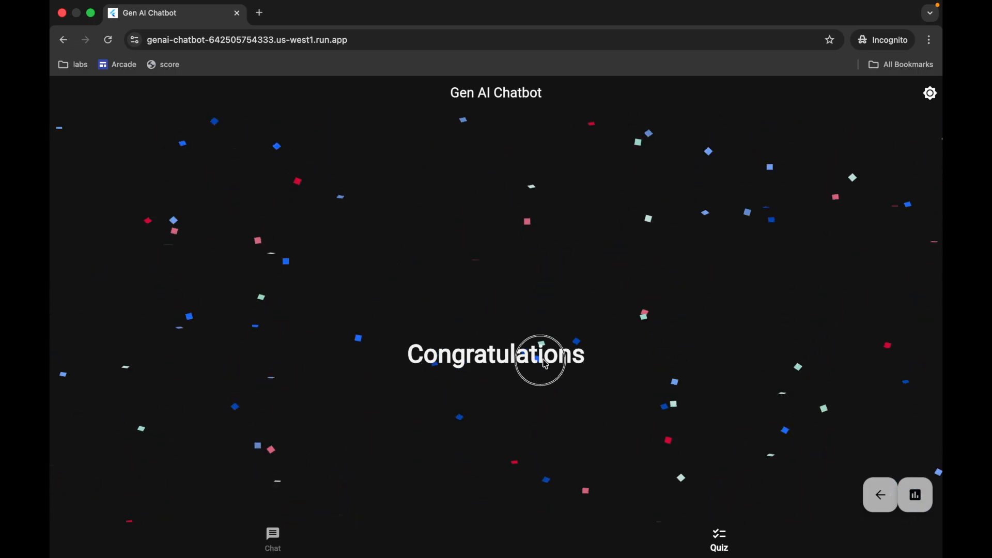
Run Check my progress on Task 5 so the lab reports Assessment Completed.
left_click(468, 32)
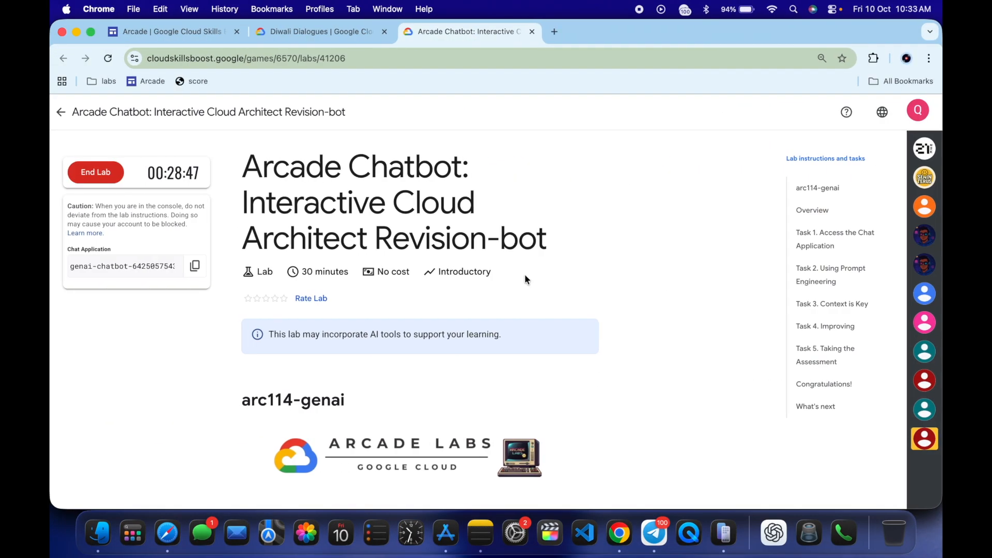
left_click(825, 355)
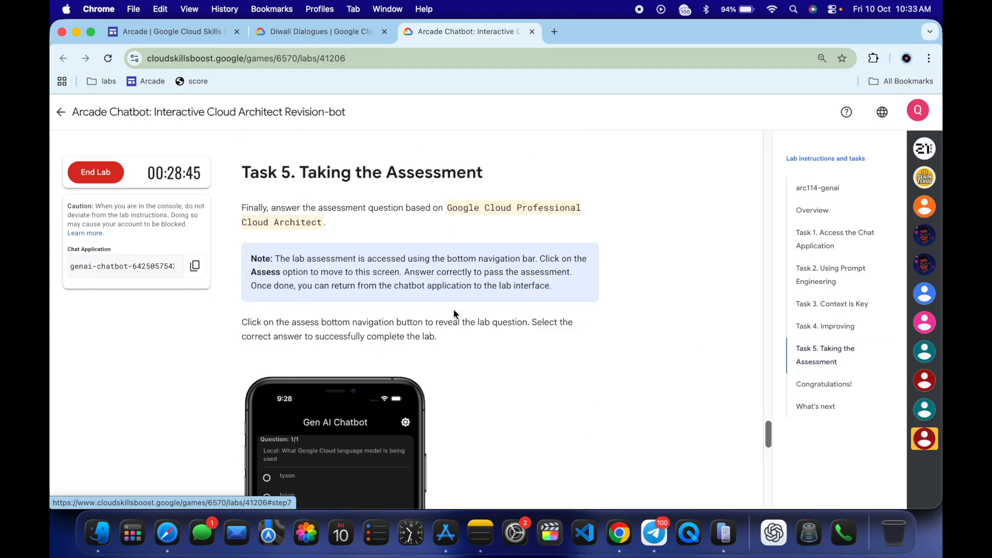
scroll("down", 3)
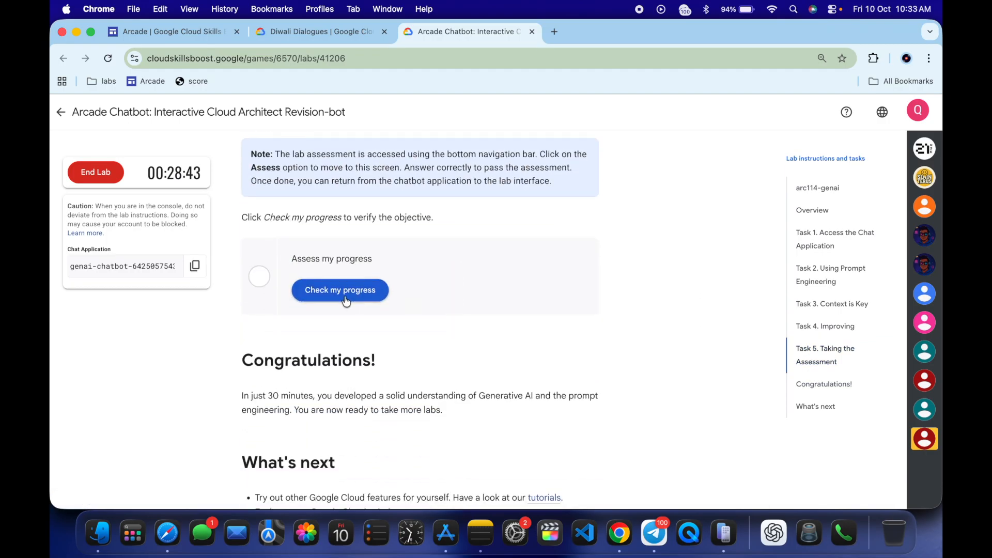
left_click(340, 289)
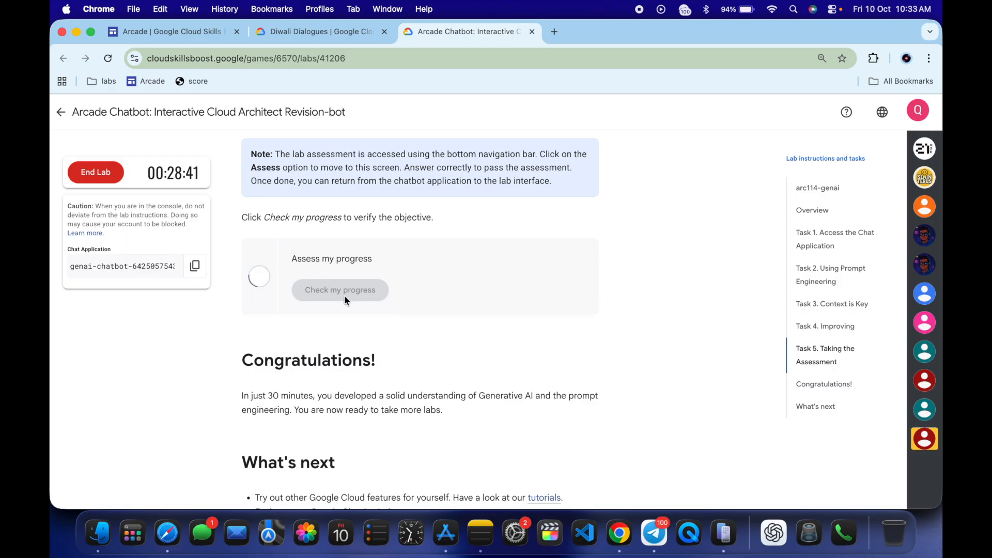
left_click(340, 290)
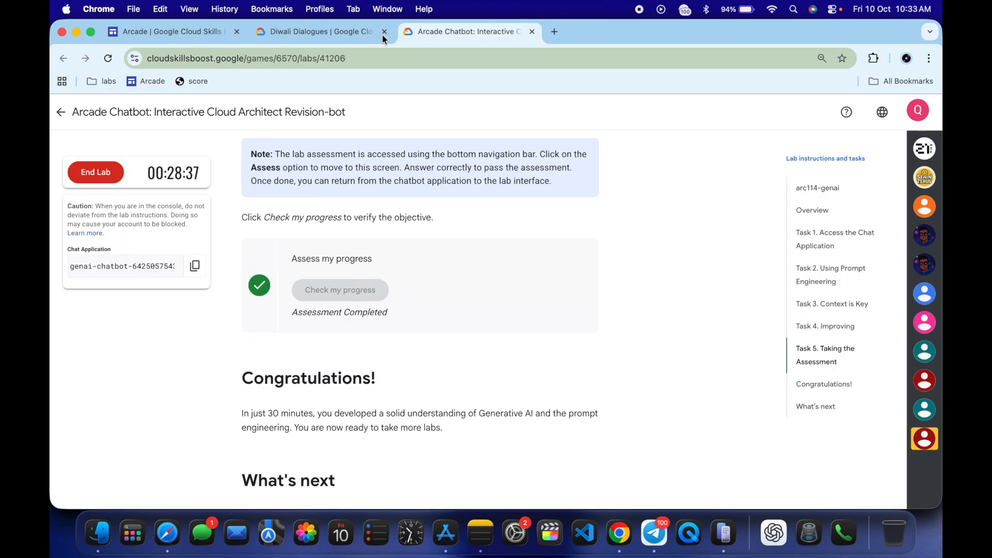
Reload Diwali Dialogues and confirm the Cloud Architect Revision-bot lab is ticked, then reopen the lab.
left_click(316, 32)
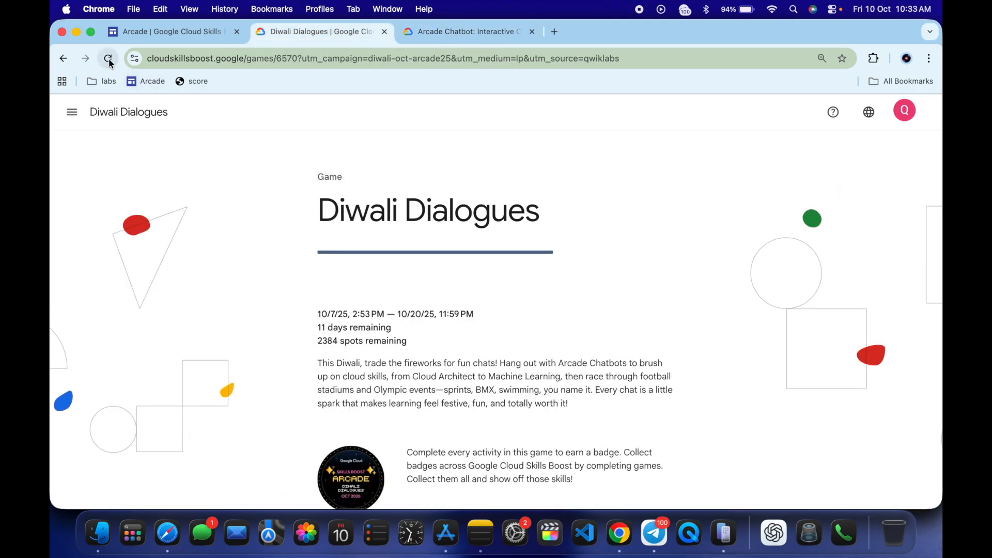
left_click(107, 58)
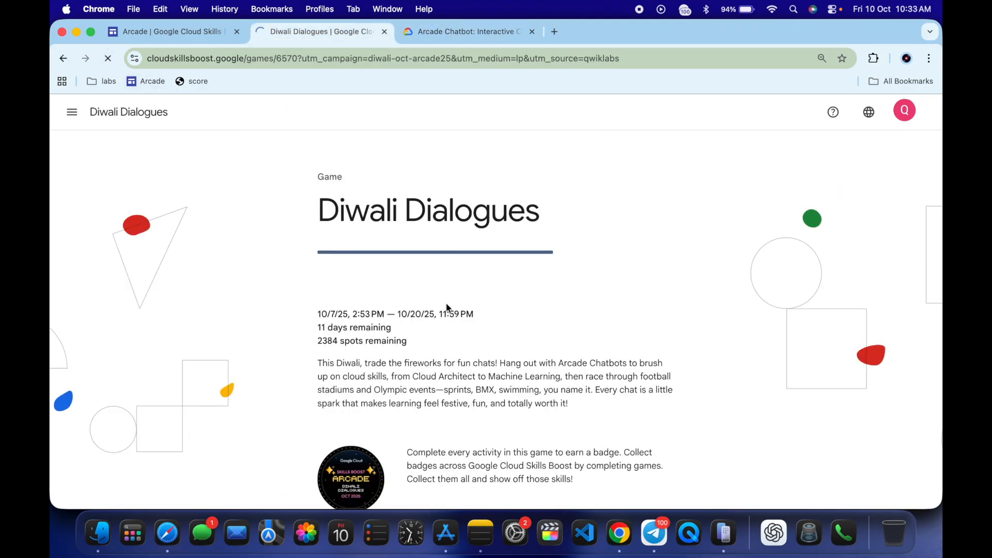
scroll("down", 3)
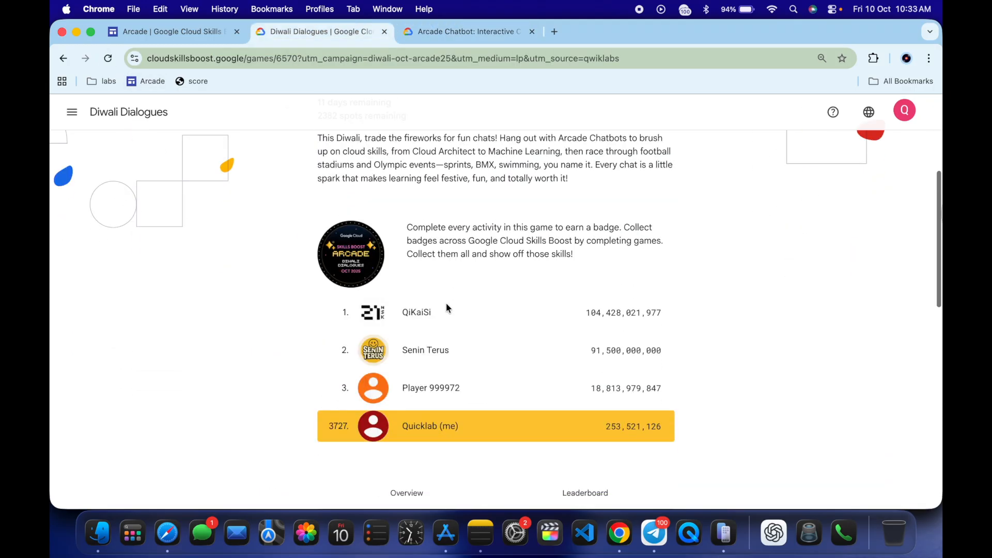
scroll("down", 3)
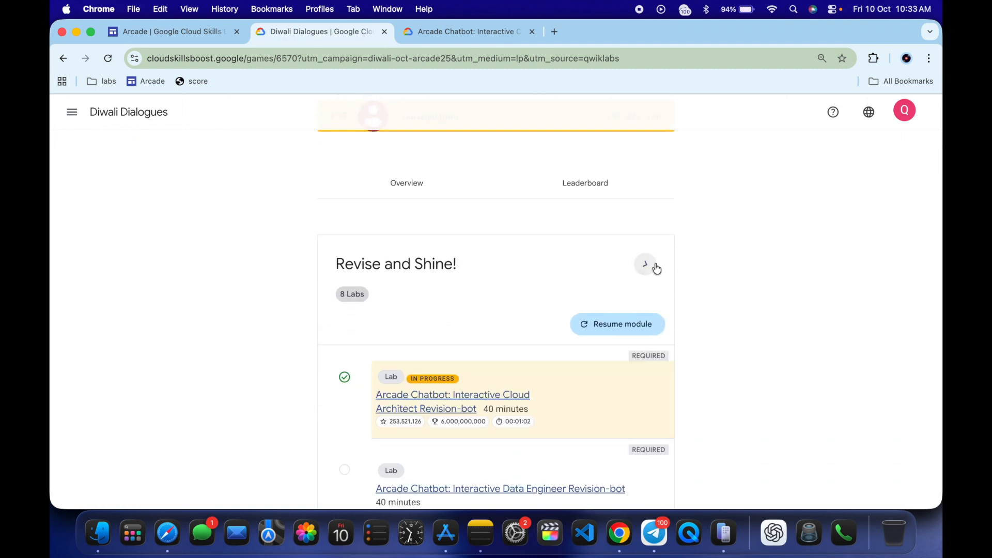
left_click(644, 263)
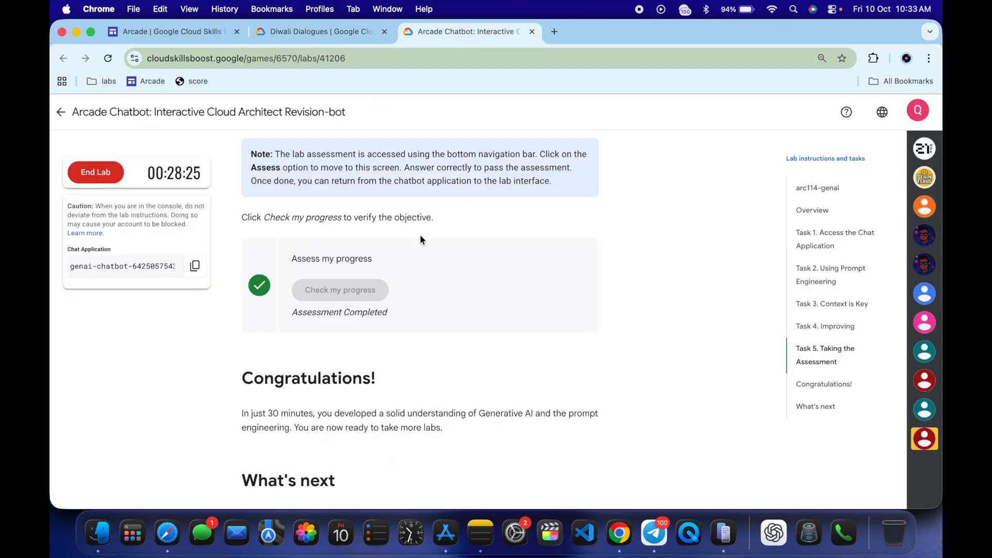
mouse_move(294, 280)
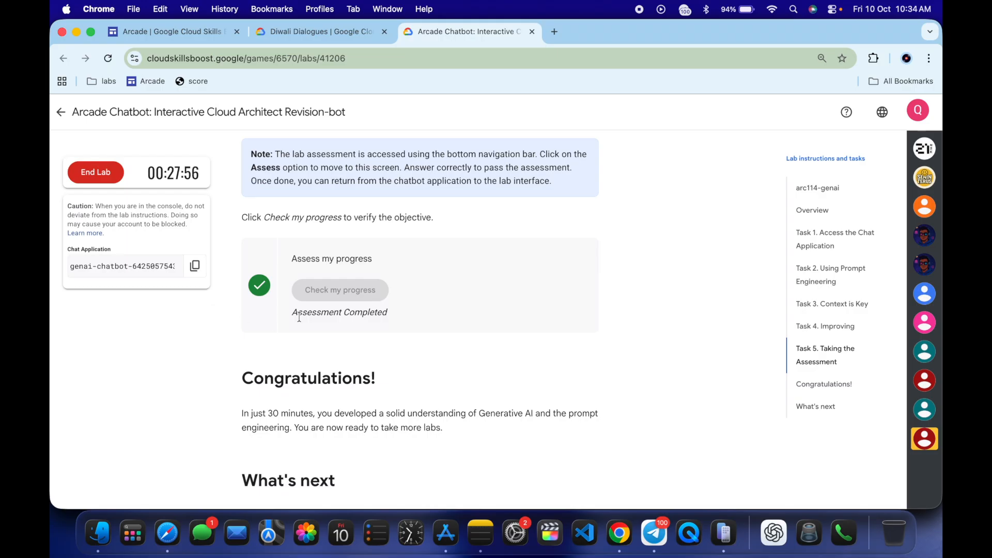
mouse_move(469, 223)
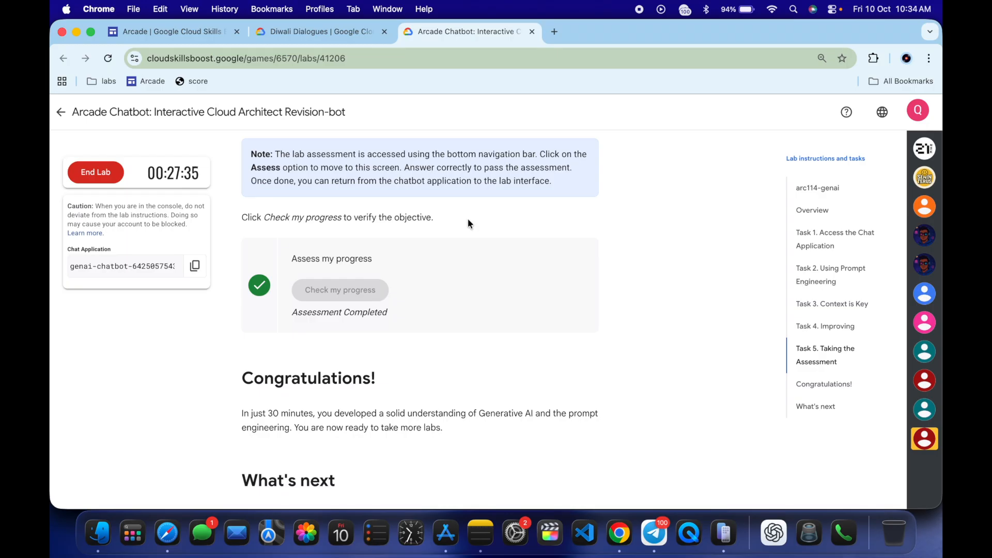
mouse_move(489, 226)
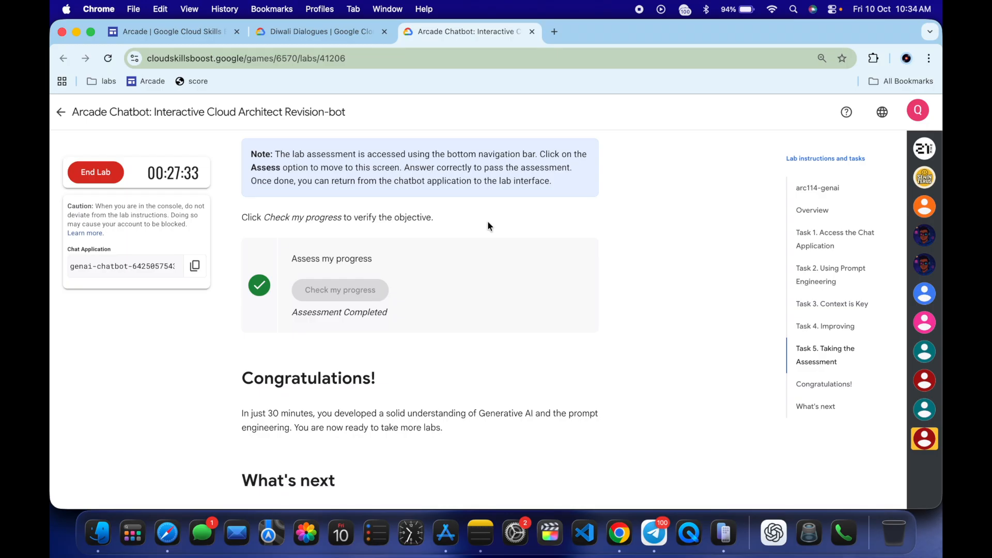